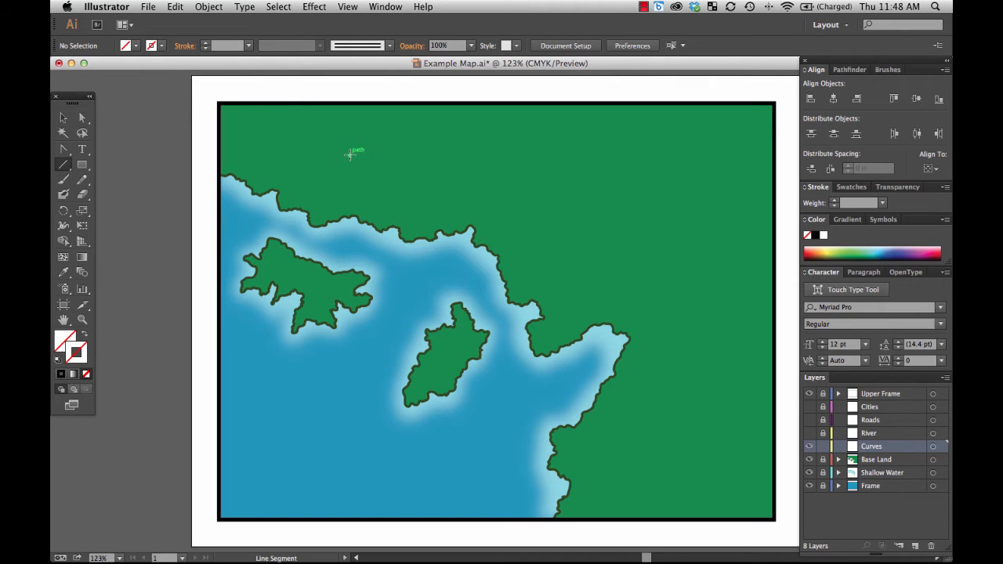
- Draw a horizontal line near the map's top and give it a 7 pt stroke
left_click_drag(350, 154, 523, 164)
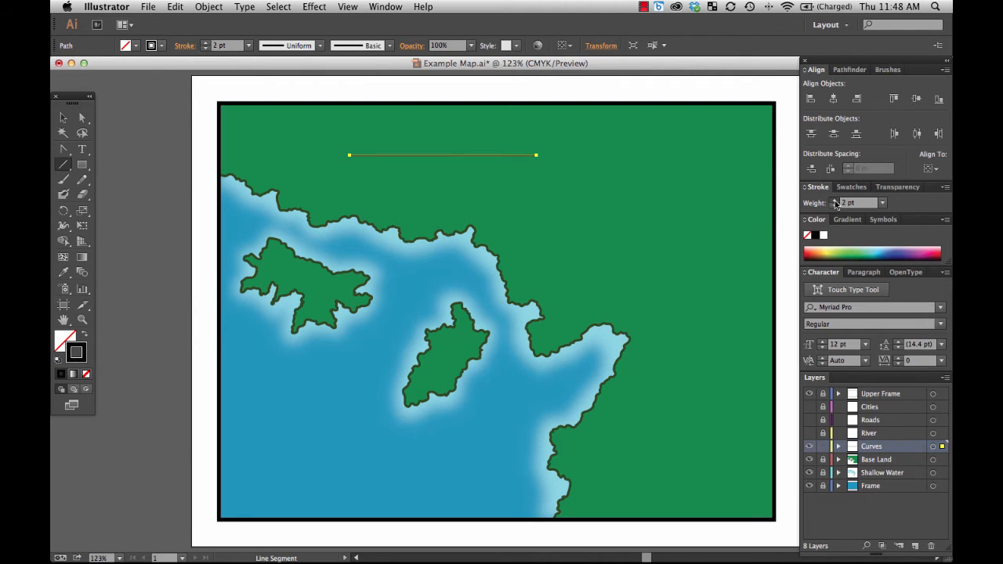
type("7 pt")
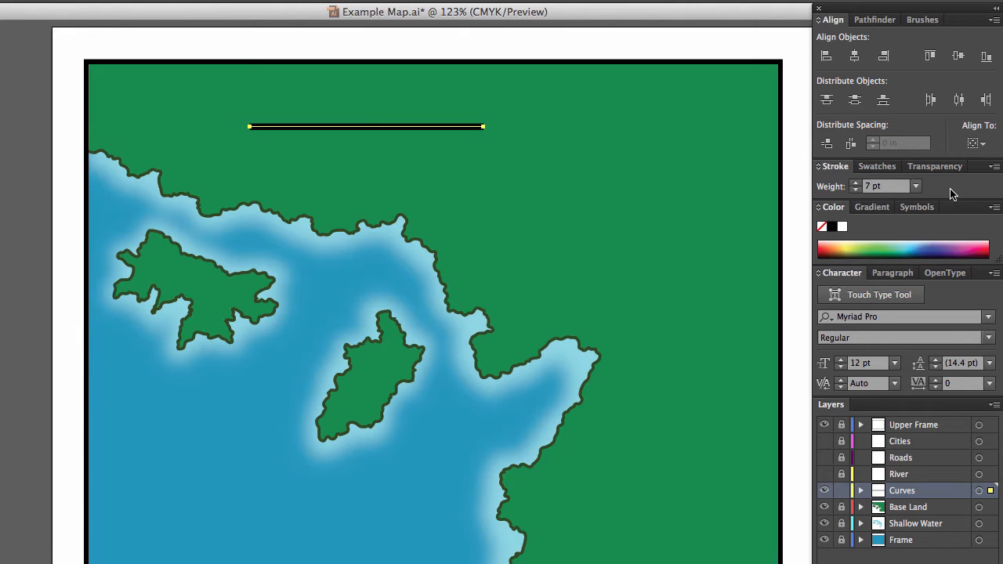
mouse_move(950, 190)
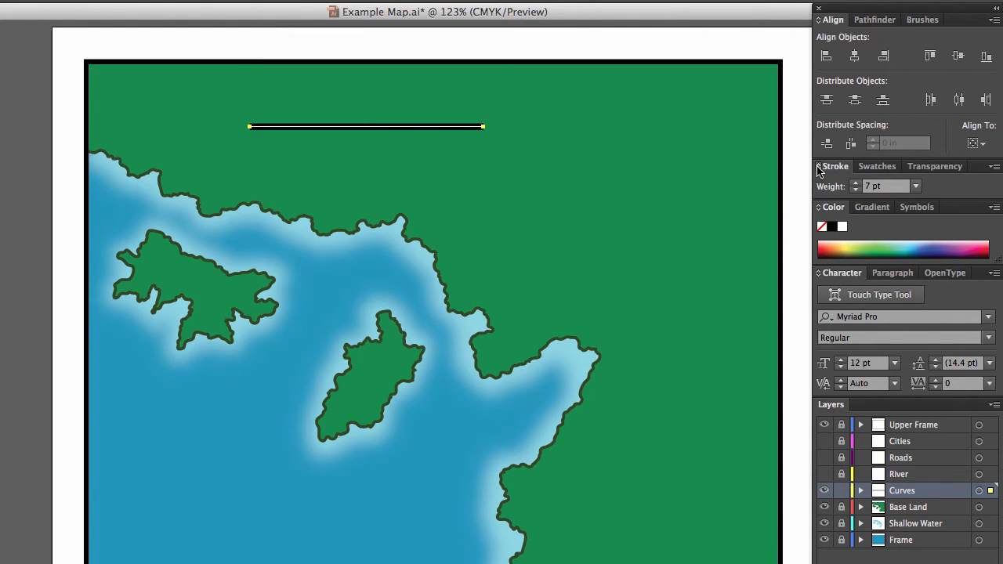
- Toggle the Stroke panel options until the full settings, including Arrowheads, are shown
left_click(835, 165)
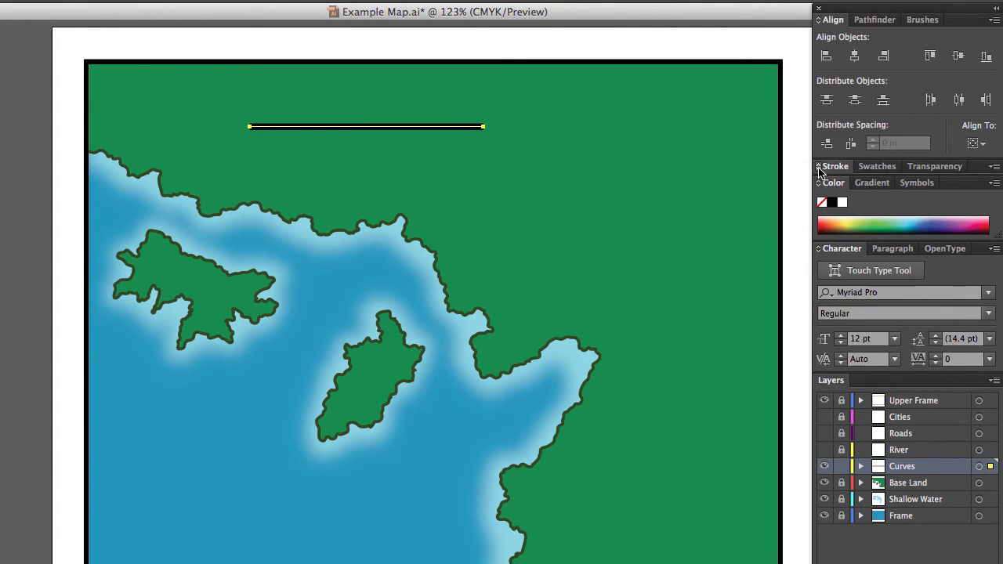
left_click(835, 165)
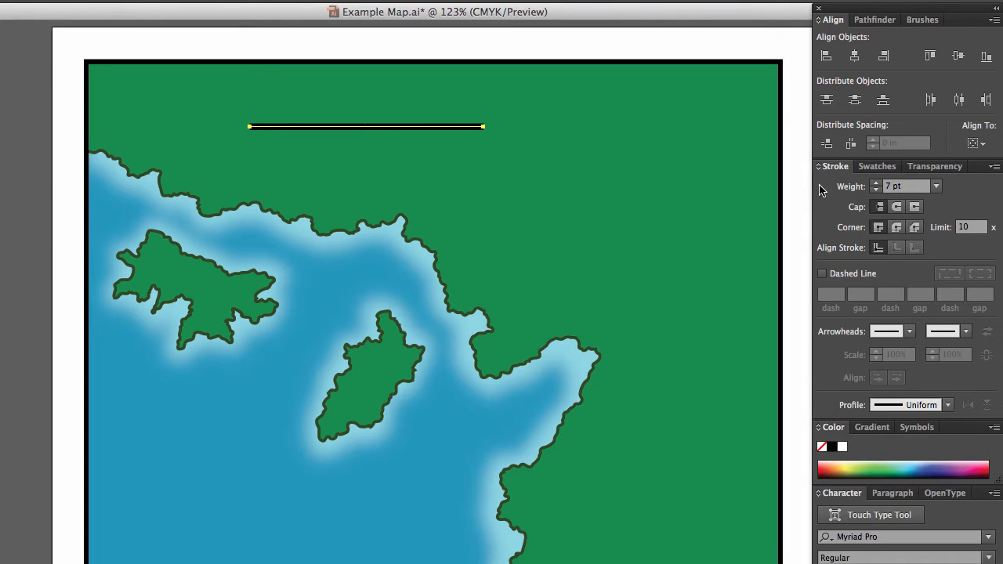
mouse_move(834, 377)
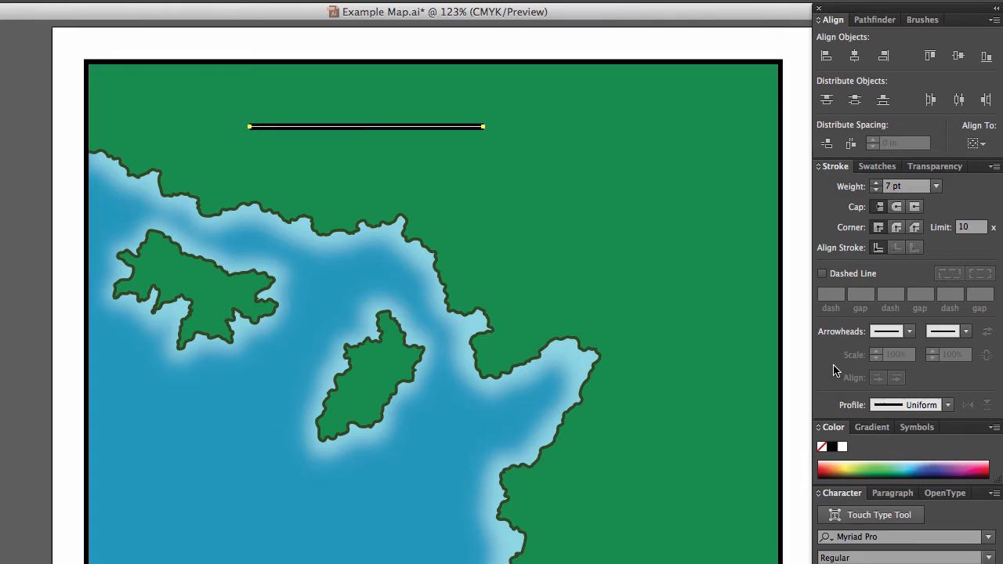
left_click(819, 165)
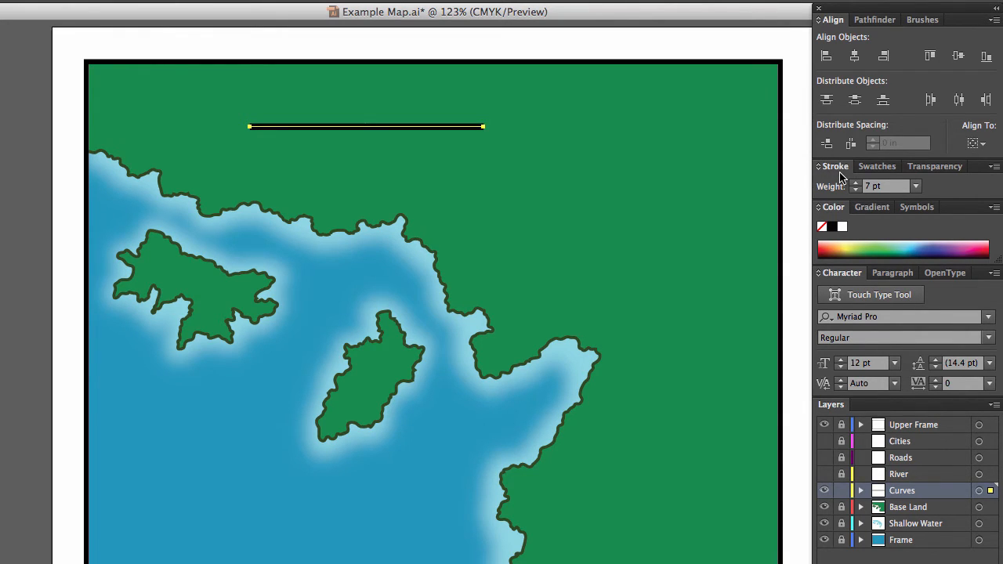
mouse_move(709, 190)
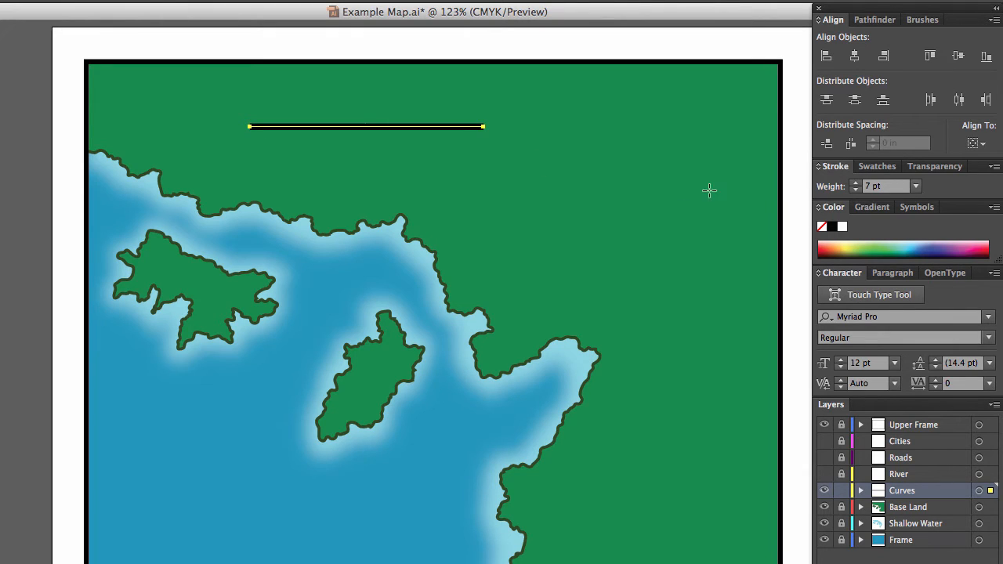
left_click(819, 166)
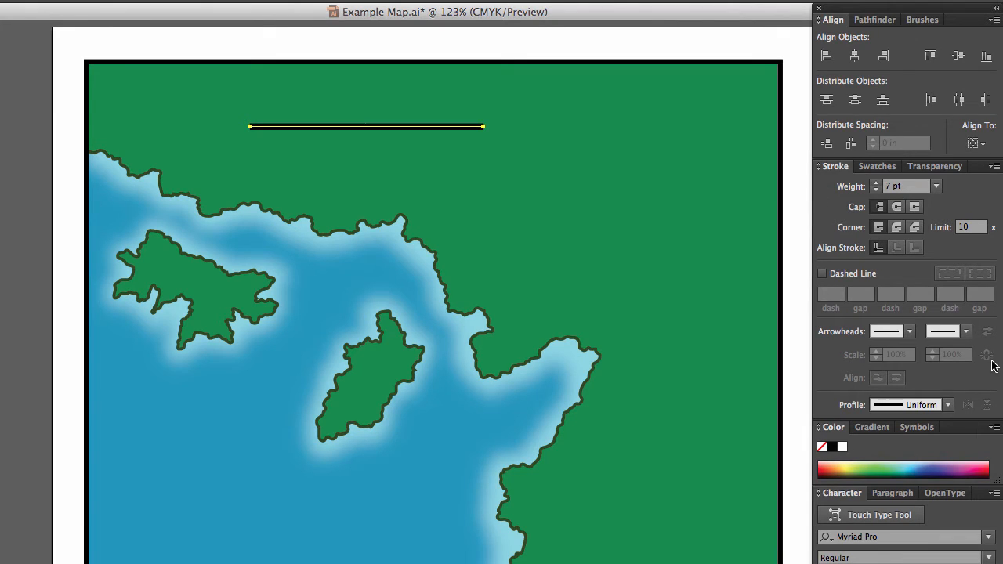
mouse_move(895, 358)
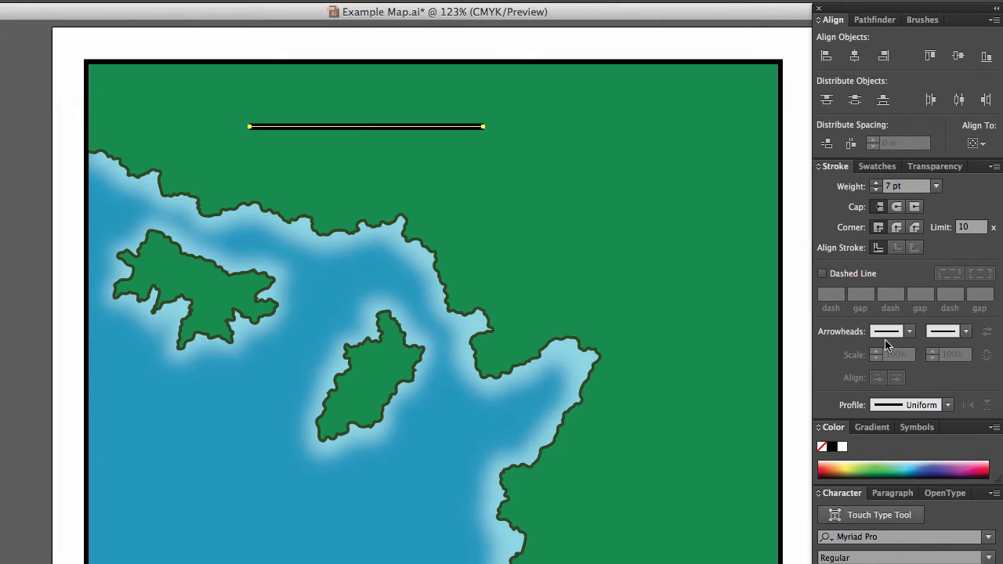
mouse_move(889, 337)
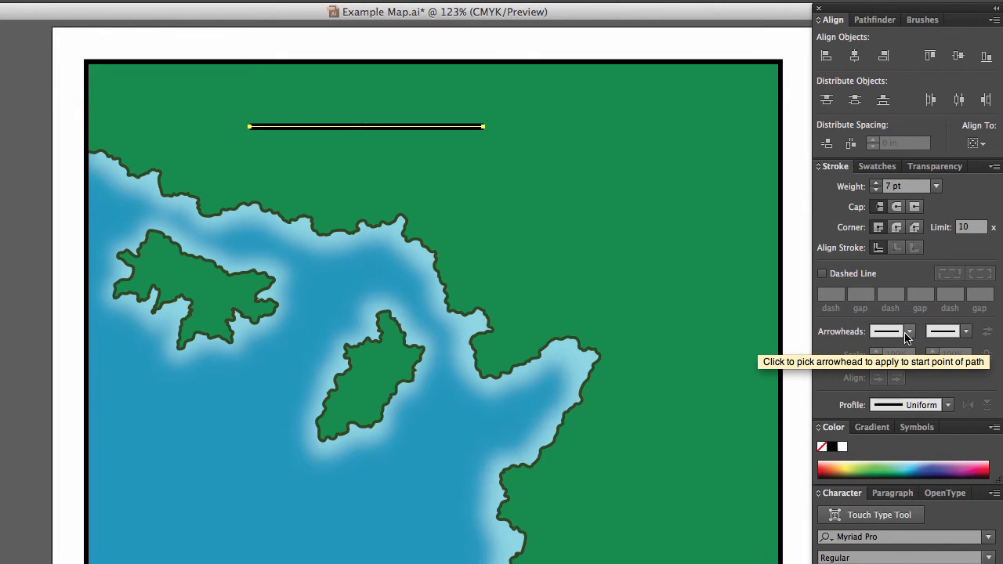
- Add a start arrowhead and feathered end, scaling them to about 54% and 63%
left_click(888, 330)
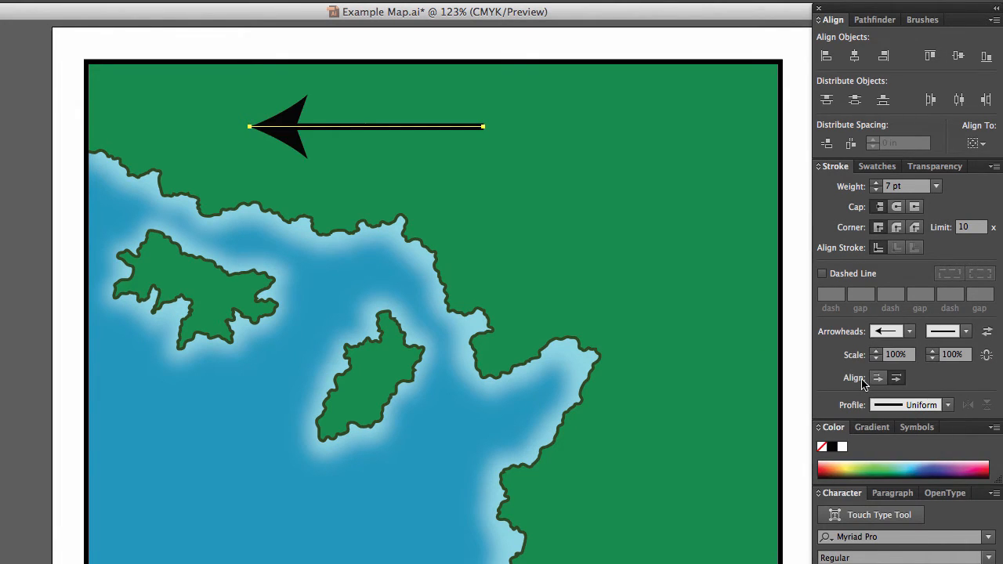
left_click(965, 331)
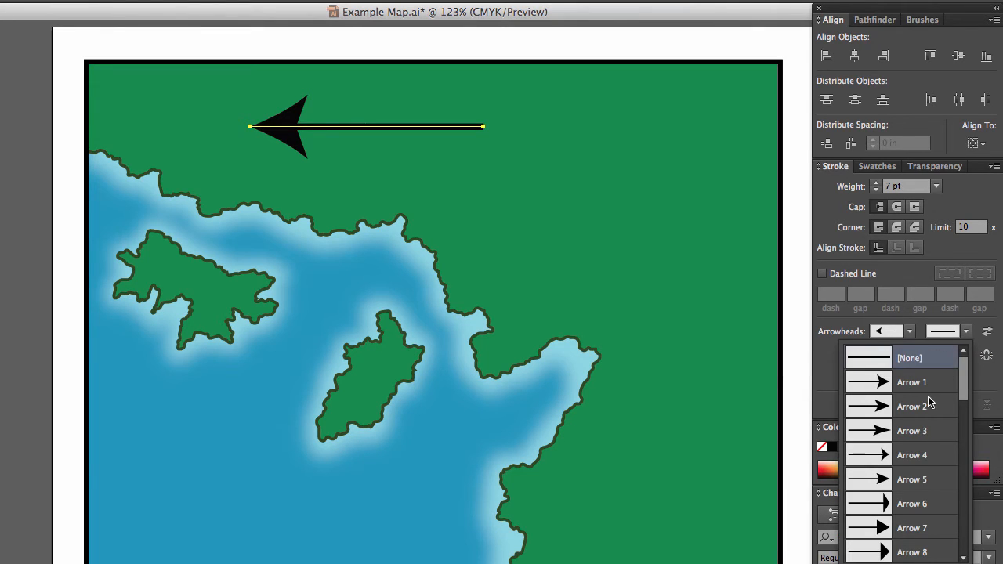
scroll("down", 3)
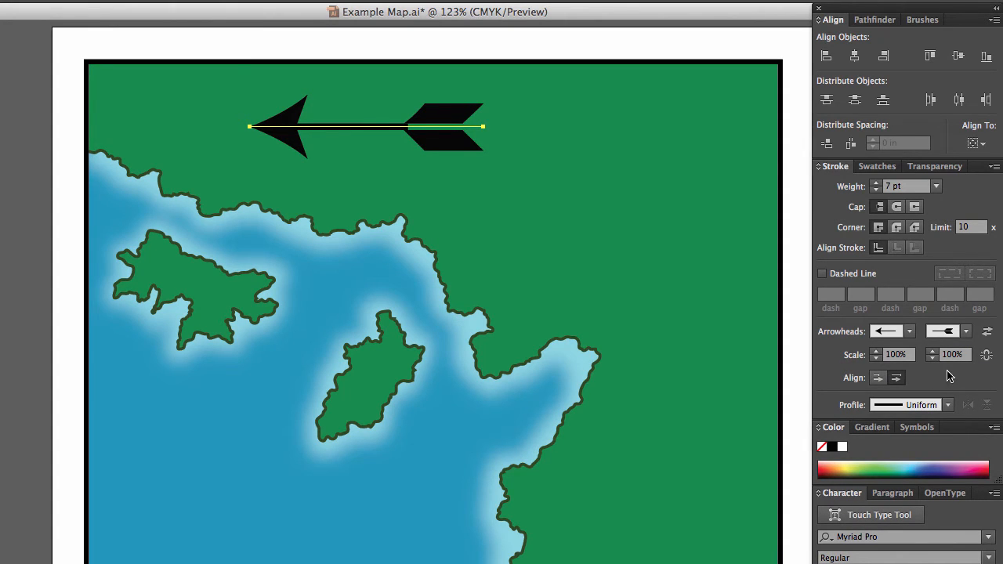
left_click(931, 358)
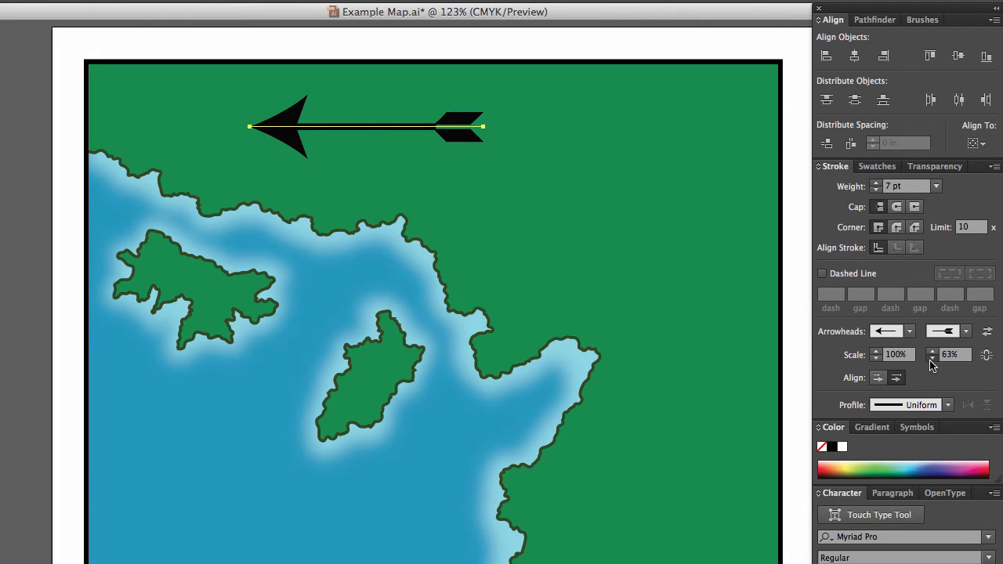
mouse_move(877, 368)
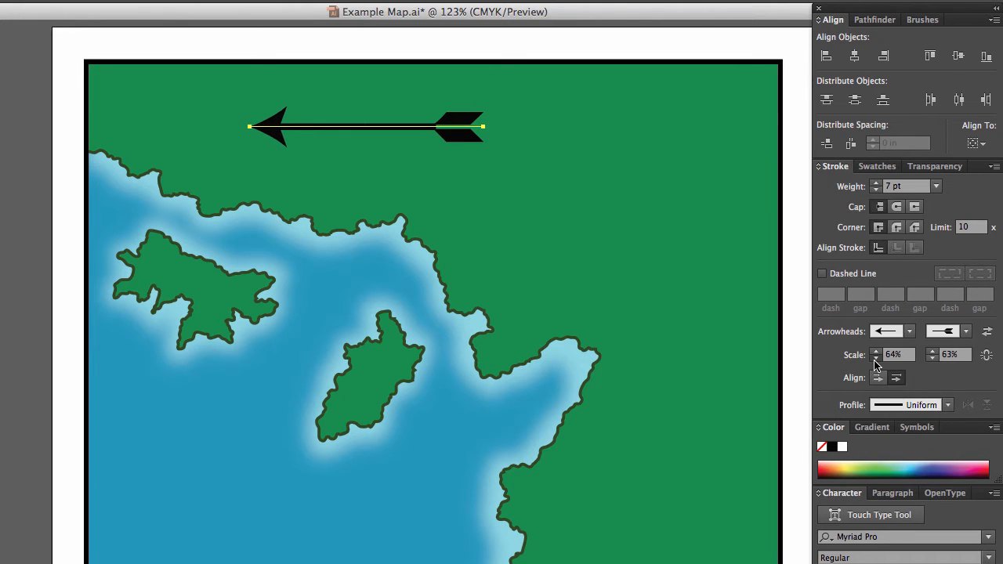
left_click(875, 358)
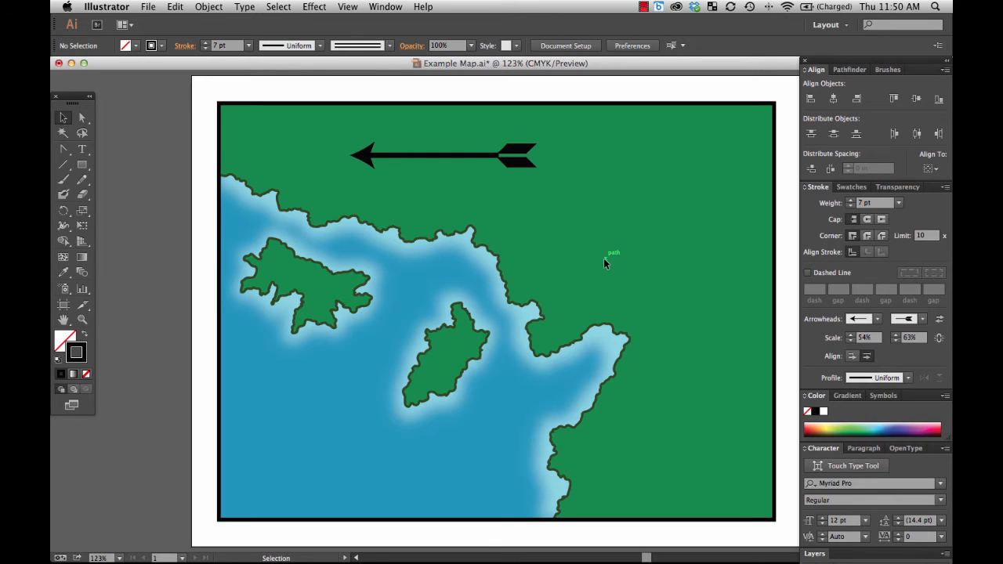
mouse_move(735, 245)
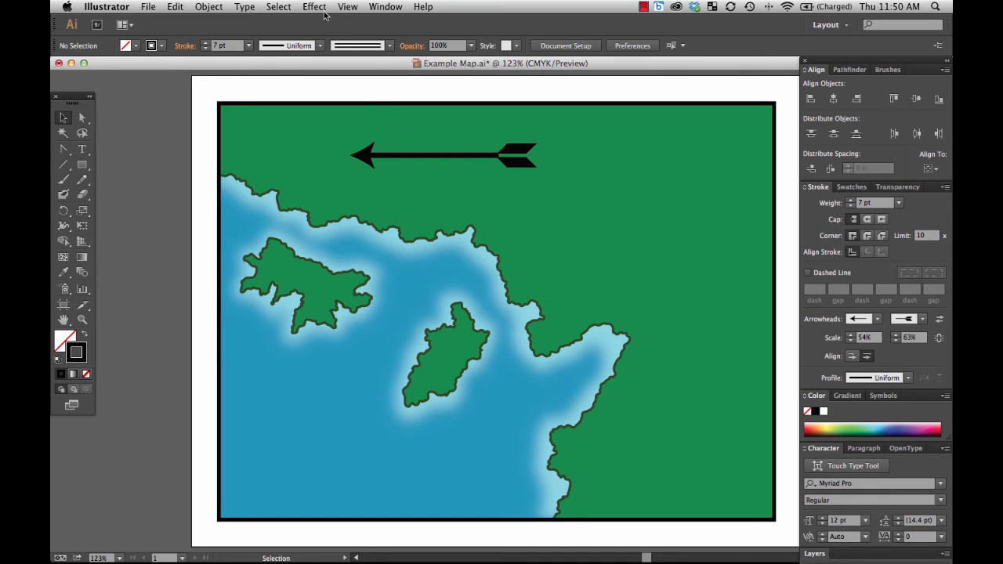
- Open the Effect menu over the map
left_click(313, 6)
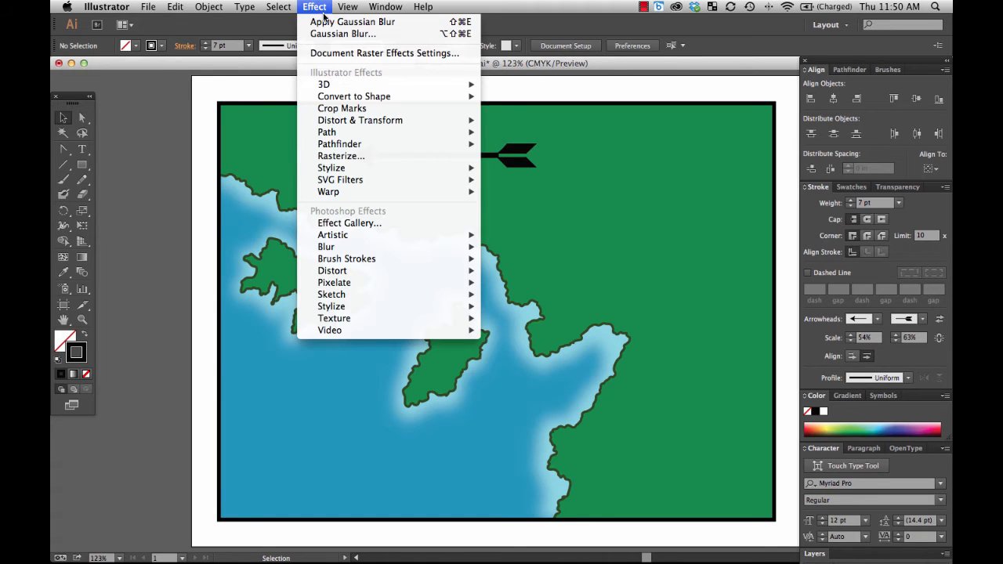
mouse_move(331, 168)
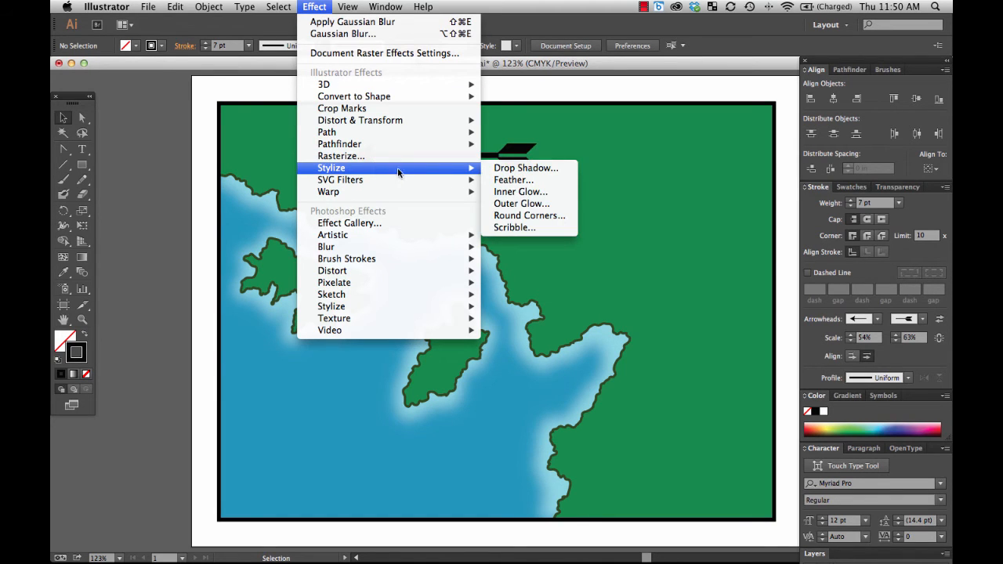
mouse_move(526, 167)
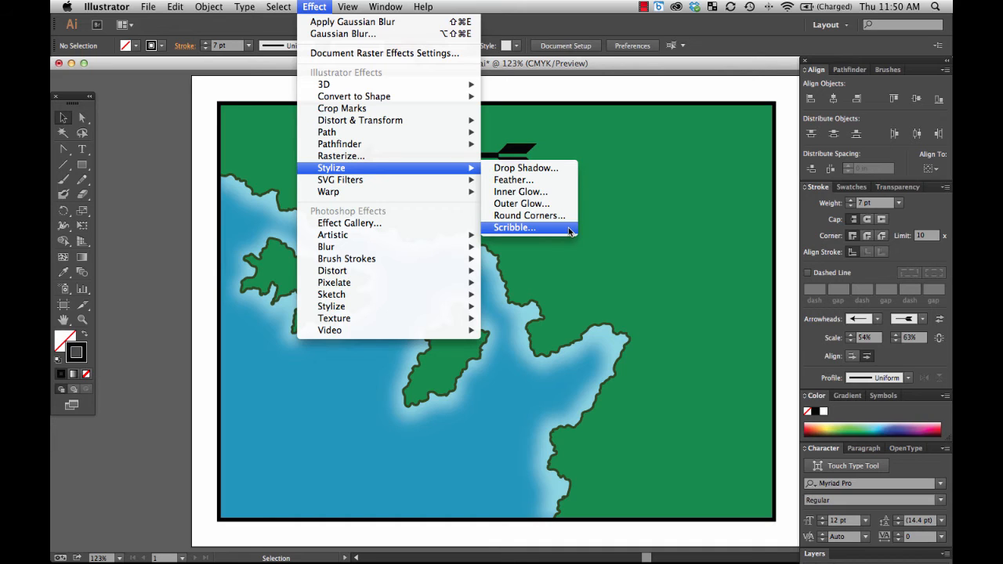
mouse_move(529, 215)
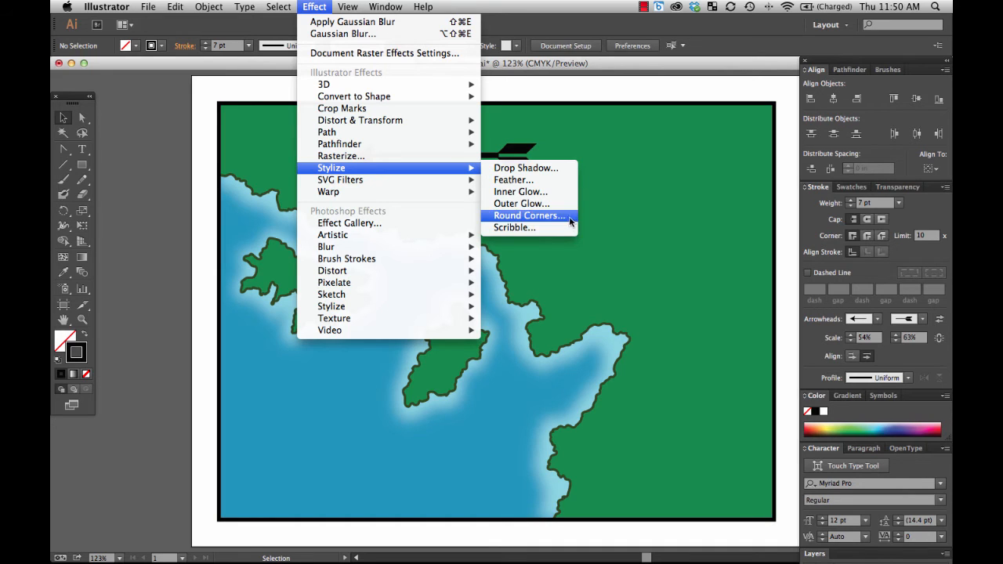
mouse_move(576, 171)
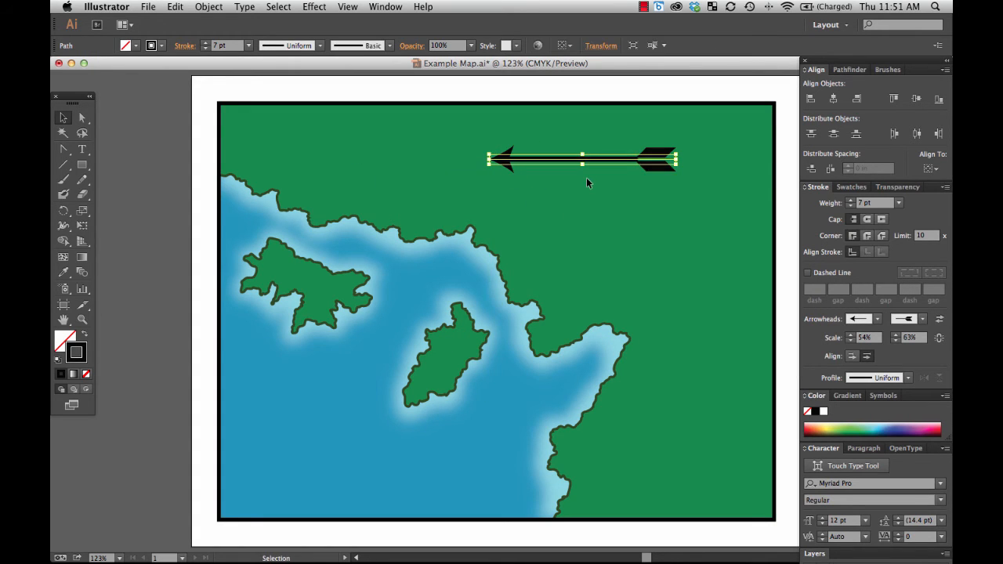
- Deselect the repositioned arrow and choose the Pencil tool
left_click(631, 282)
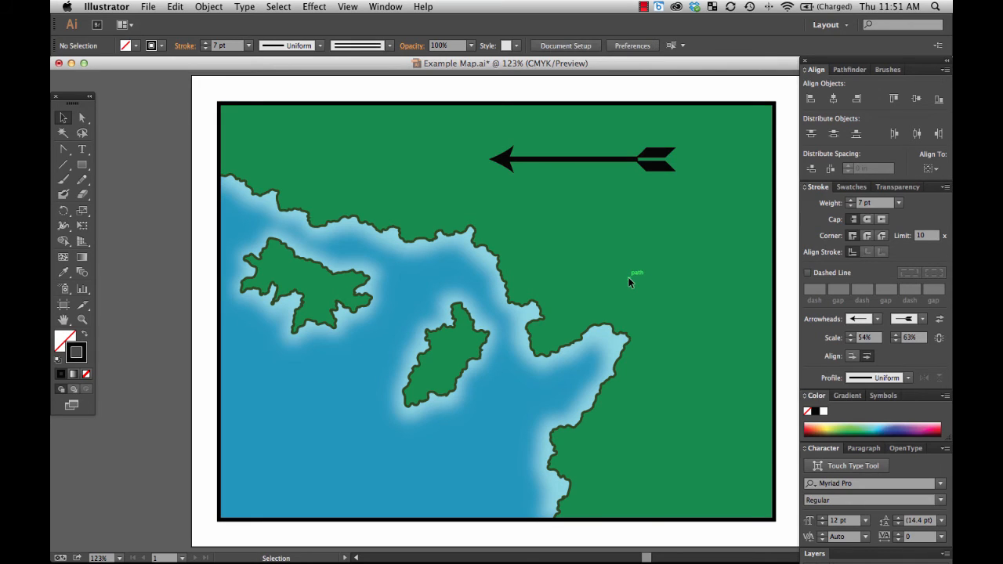
mouse_move(615, 246)
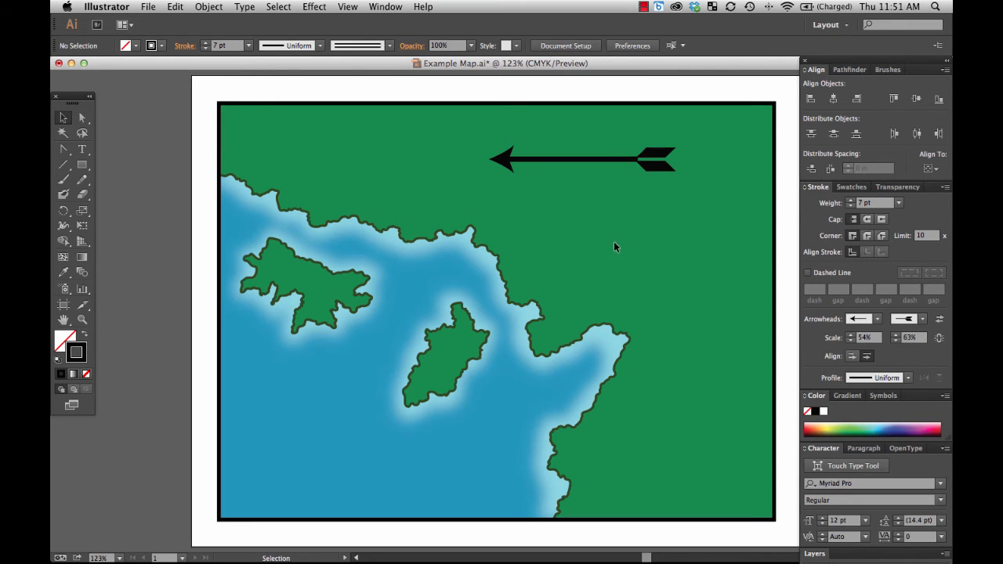
mouse_move(589, 210)
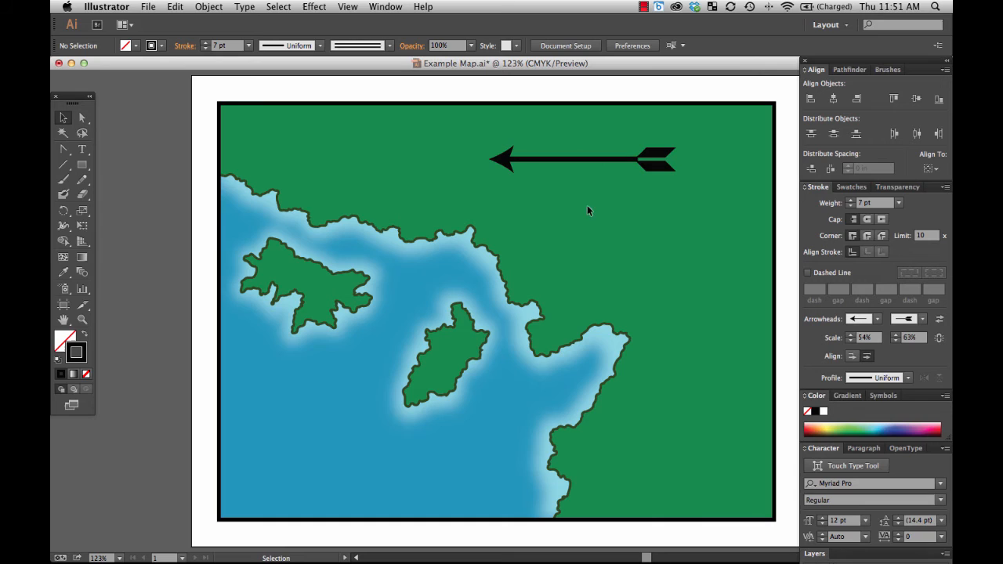
mouse_move(582, 219)
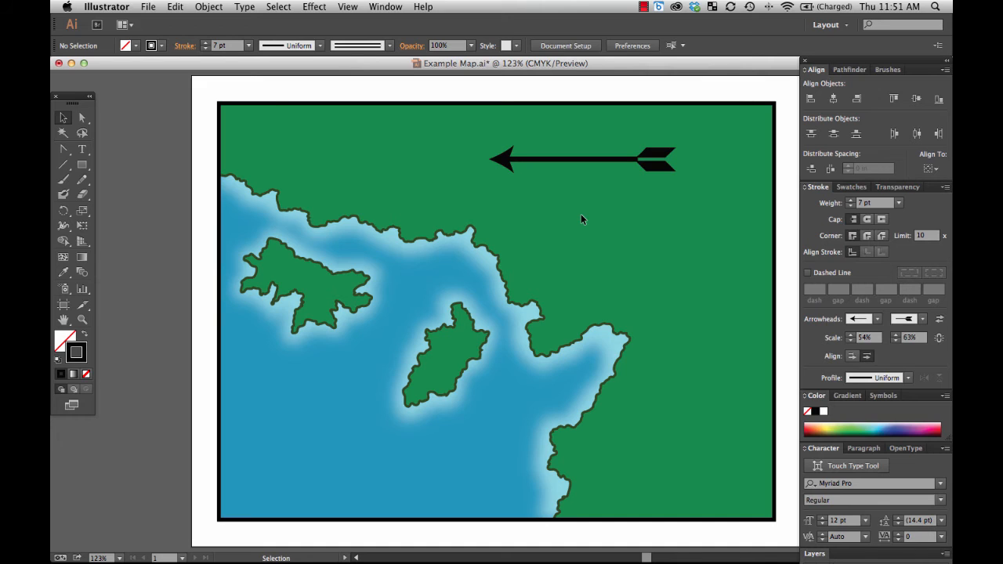
left_click(81, 179)
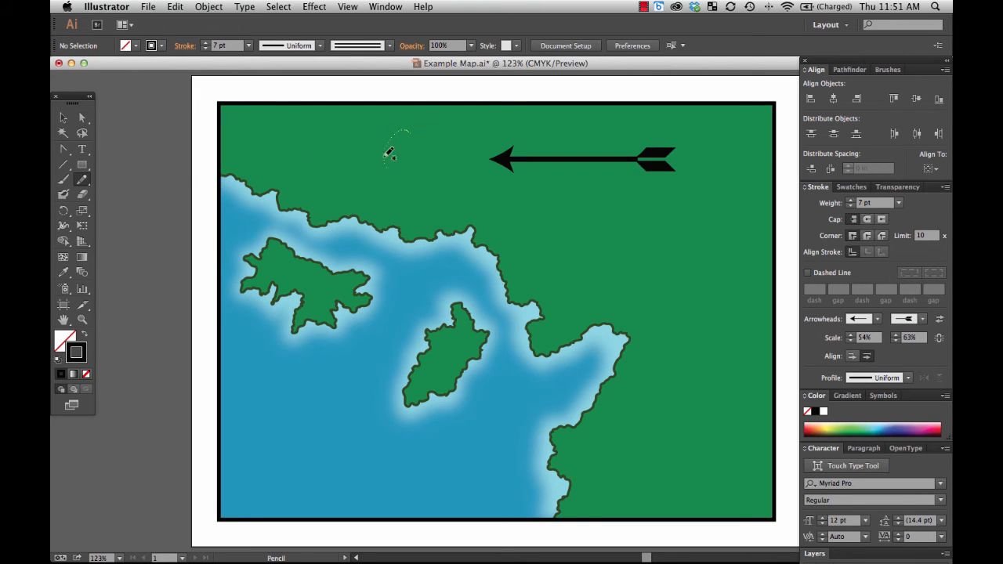
- Pencil a winding line toward the coast, with no start arrowhead and an end arrowhead
left_click_drag(396, 129, 622, 274)
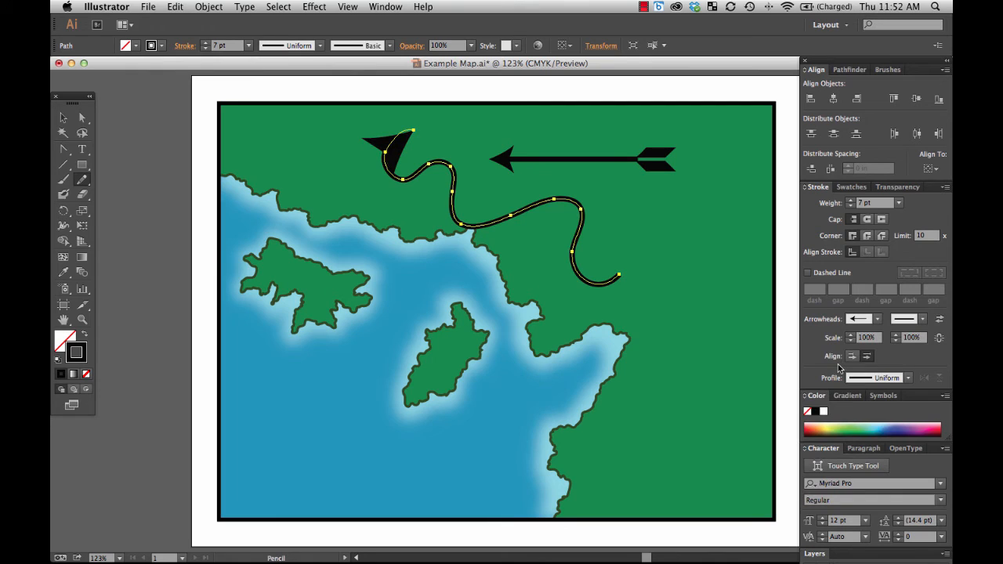
left_click(875, 319)
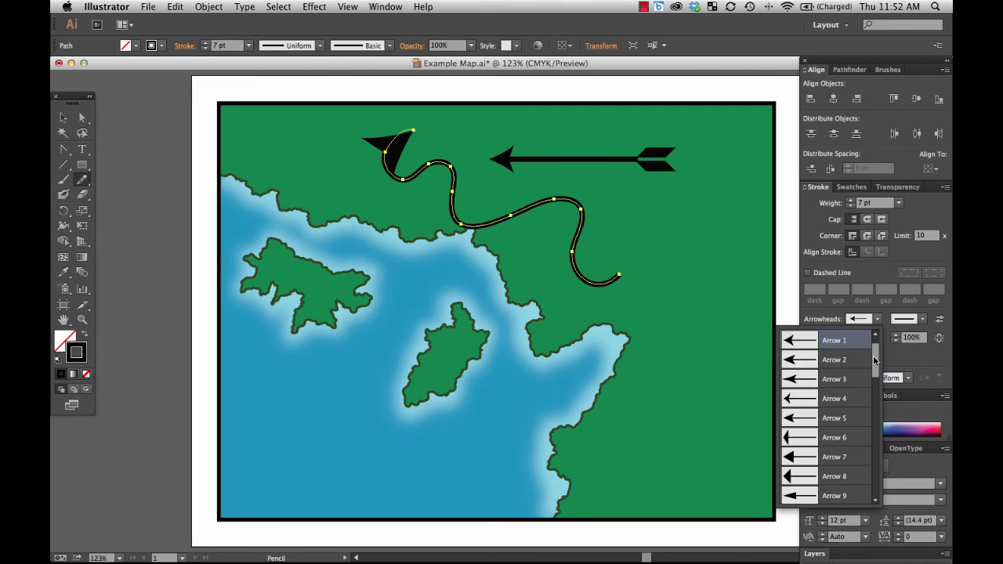
left_click(877, 340)
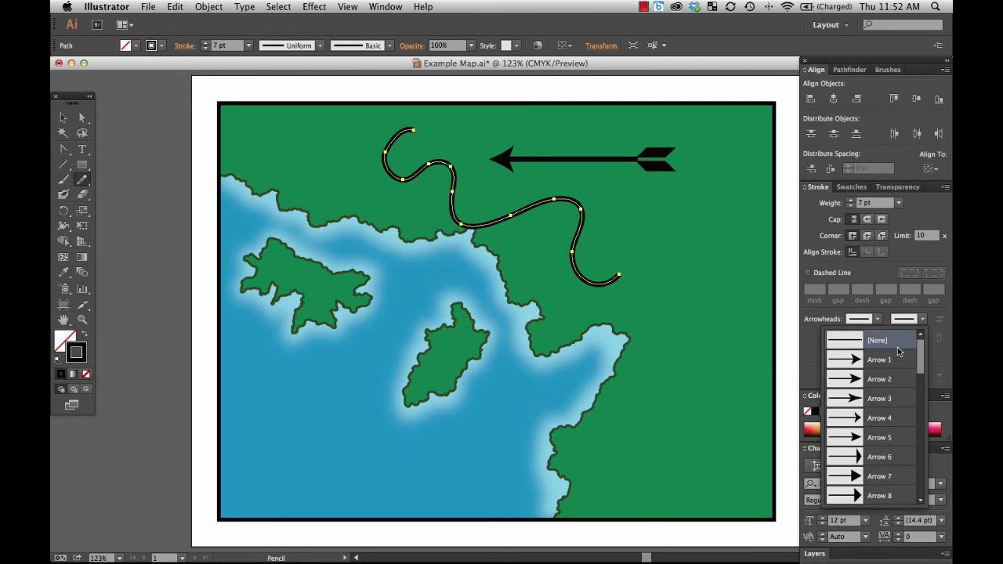
left_click(879, 360)
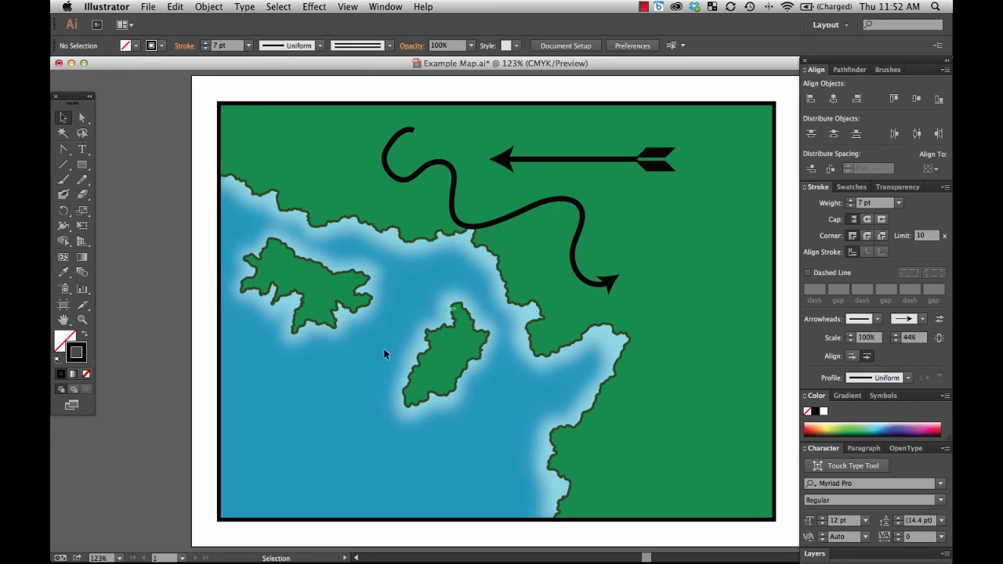
- Apply the white black-outlined brush to the winding line and re-add its end arrowhead
left_click(884, 70)
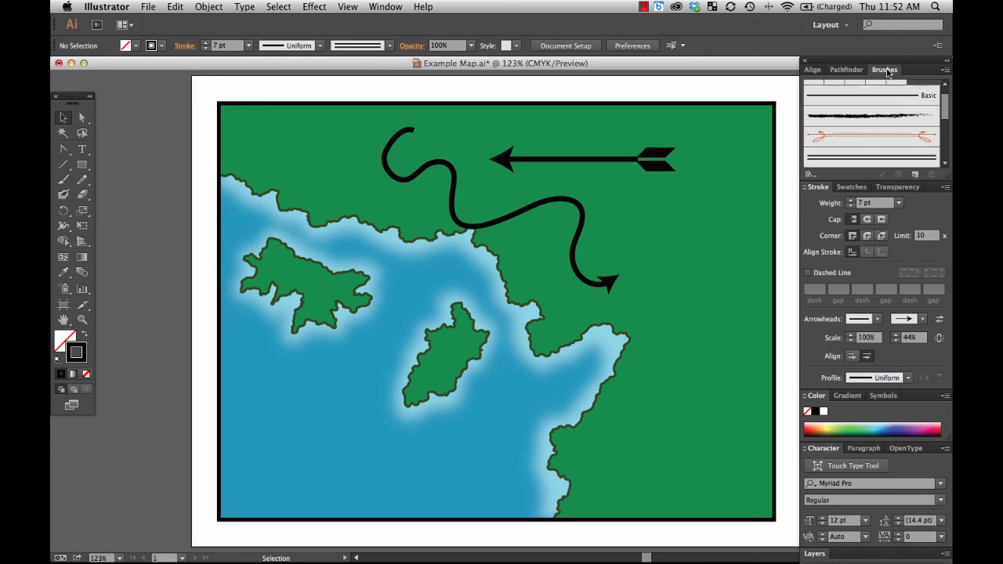
scroll("down", 3)
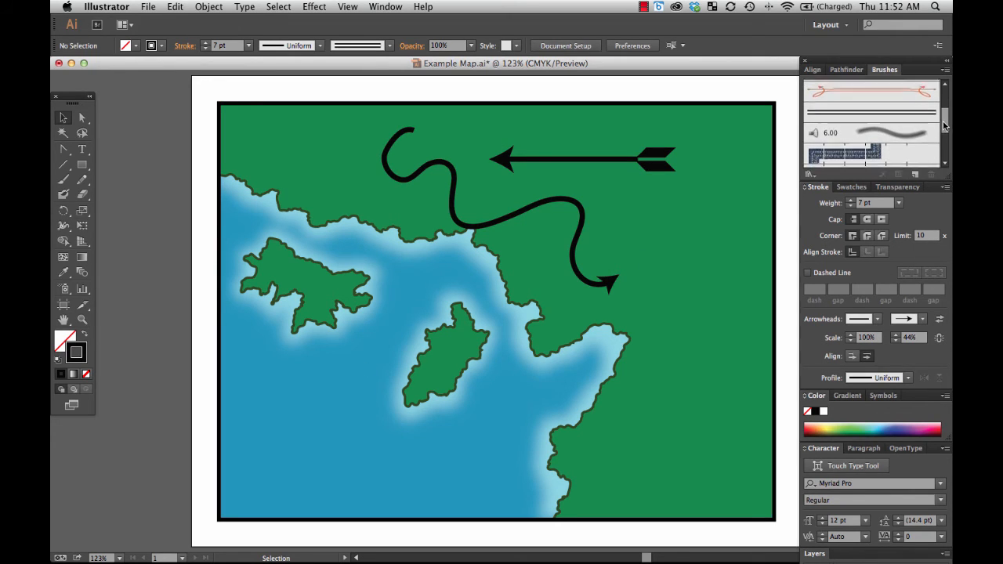
mouse_move(872, 115)
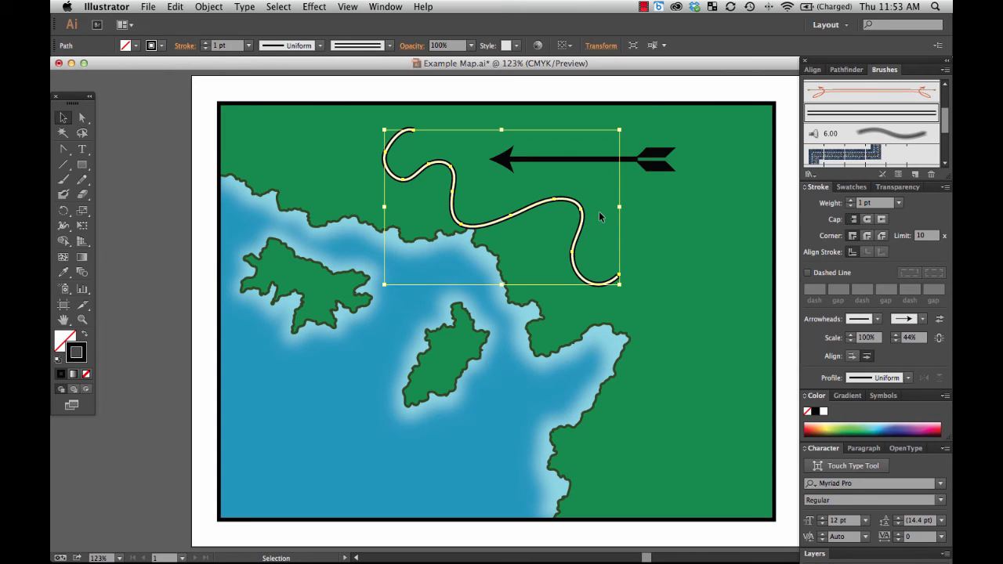
left_click(656, 321)
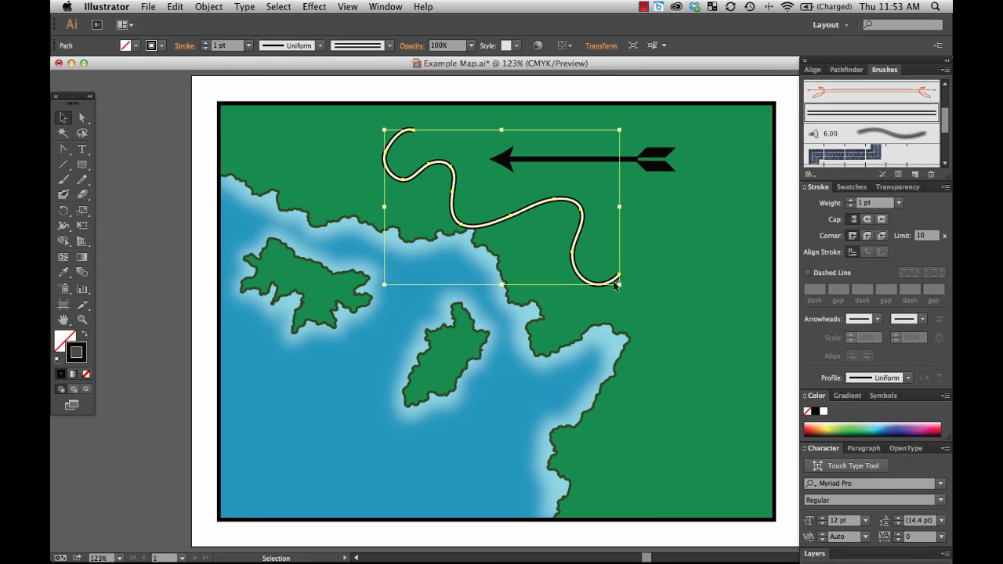
left_click(864, 318)
type("213")
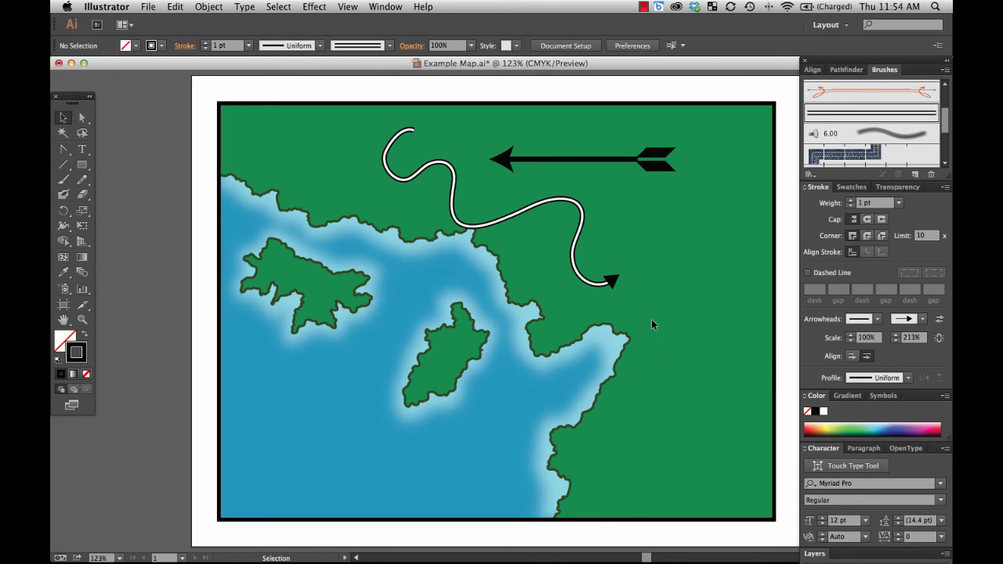
mouse_move(661, 280)
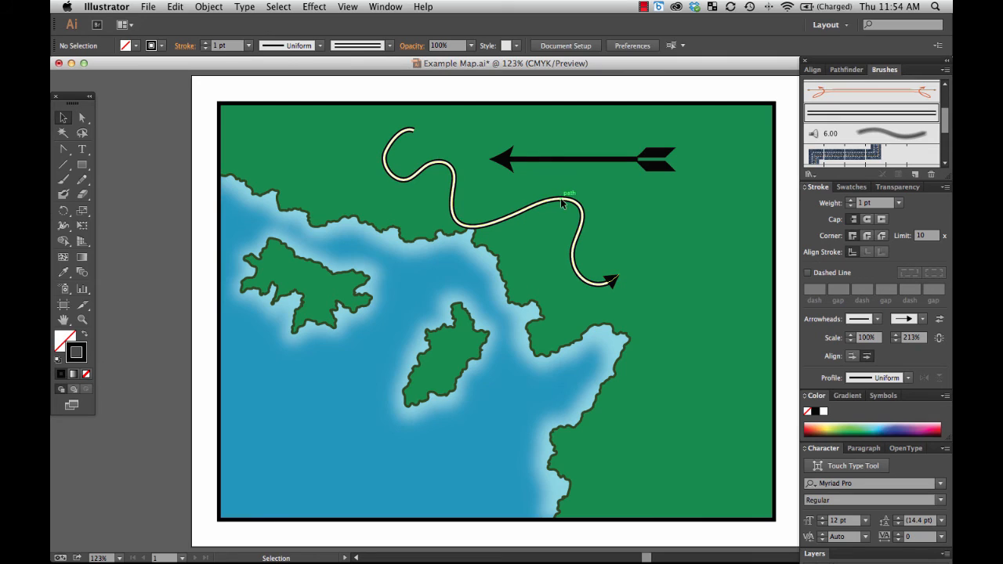
- Select the brushed arrow and set its stroke colour to red
left_click(561, 205)
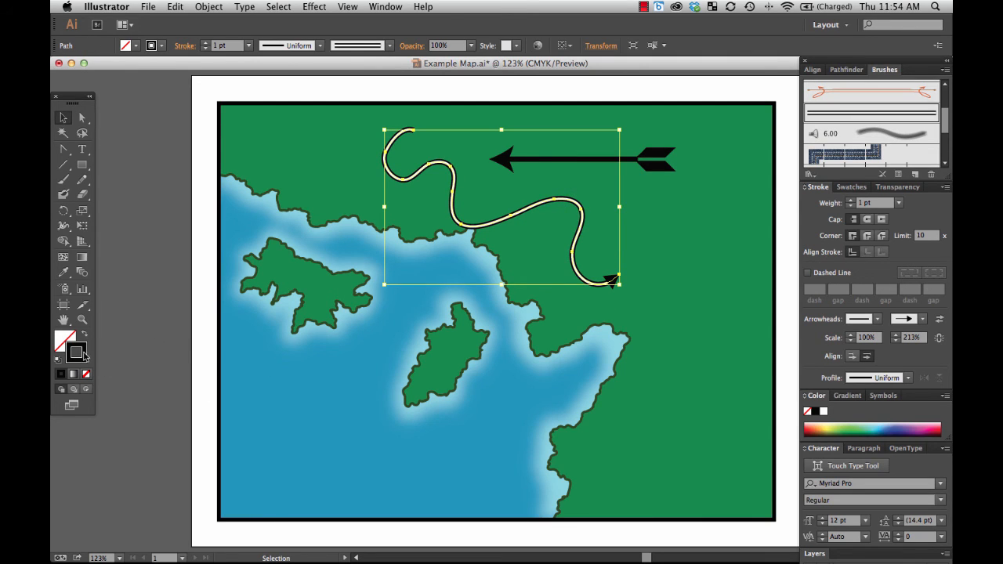
mouse_move(76, 361)
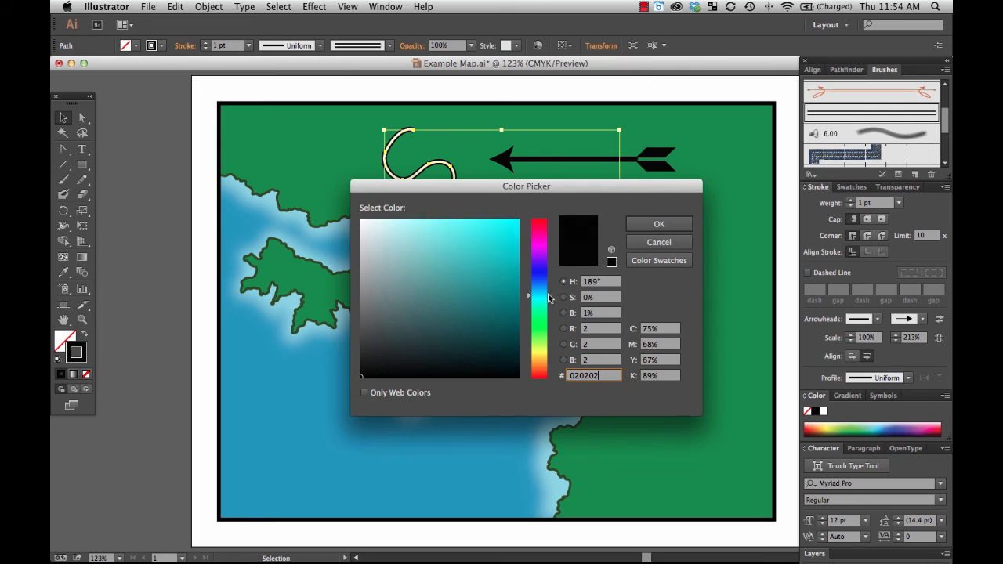
left_click(658, 223)
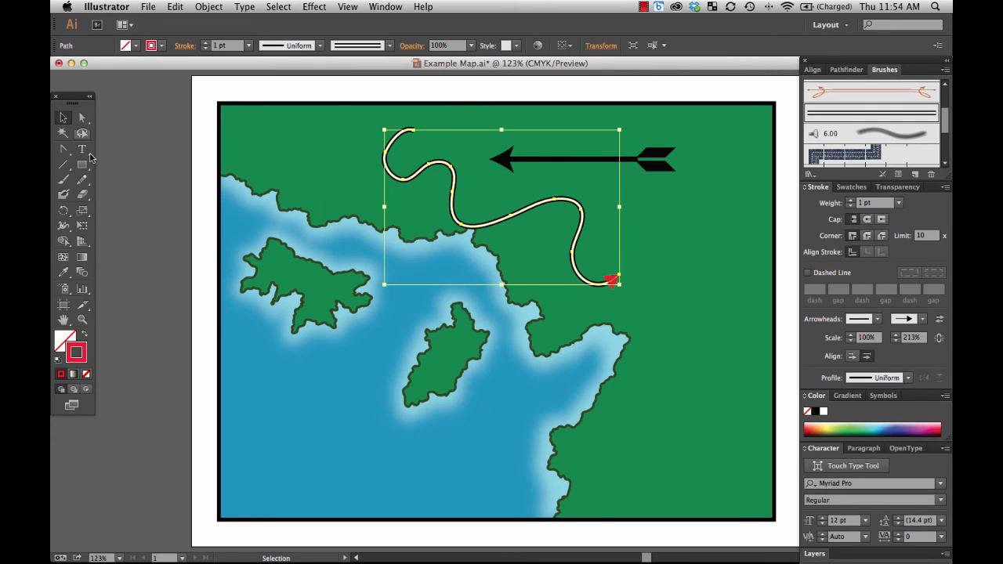
mouse_move(593, 336)
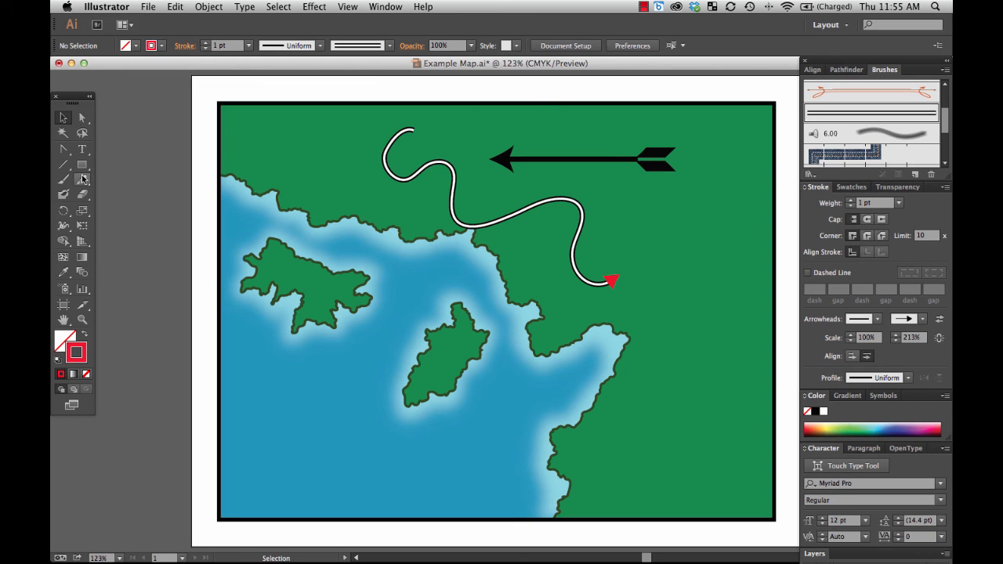
left_click(82, 180)
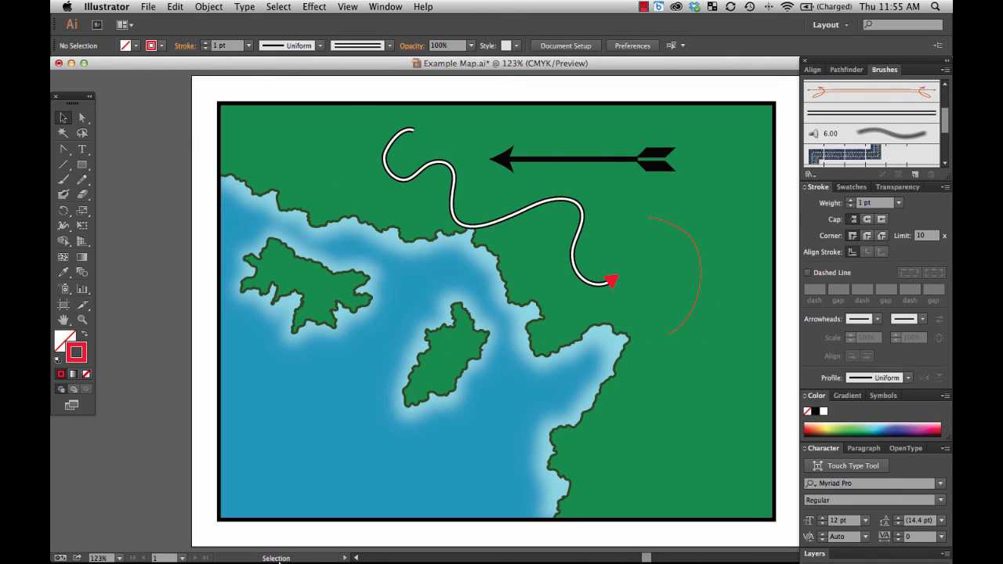
mouse_move(683, 334)
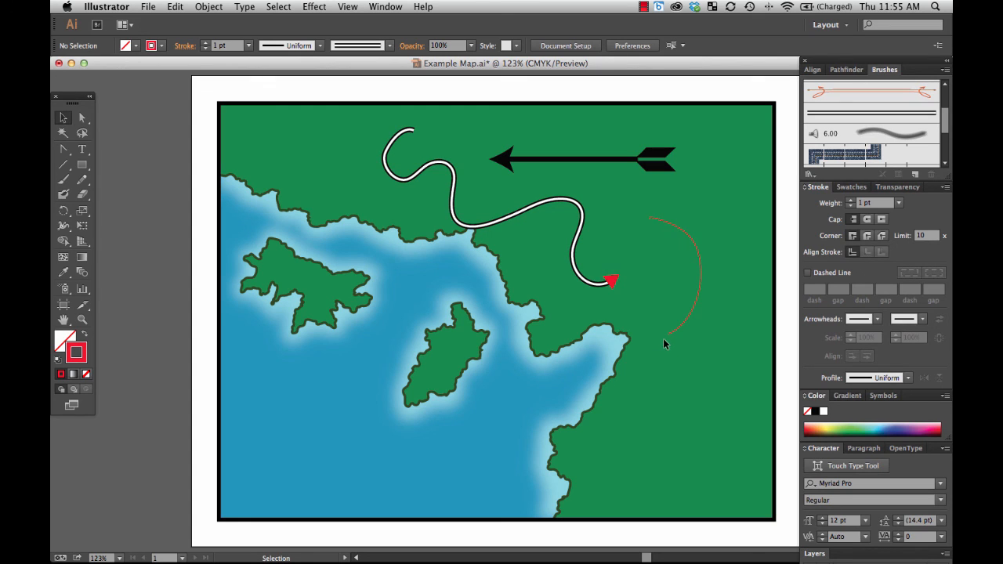
mouse_move(671, 313)
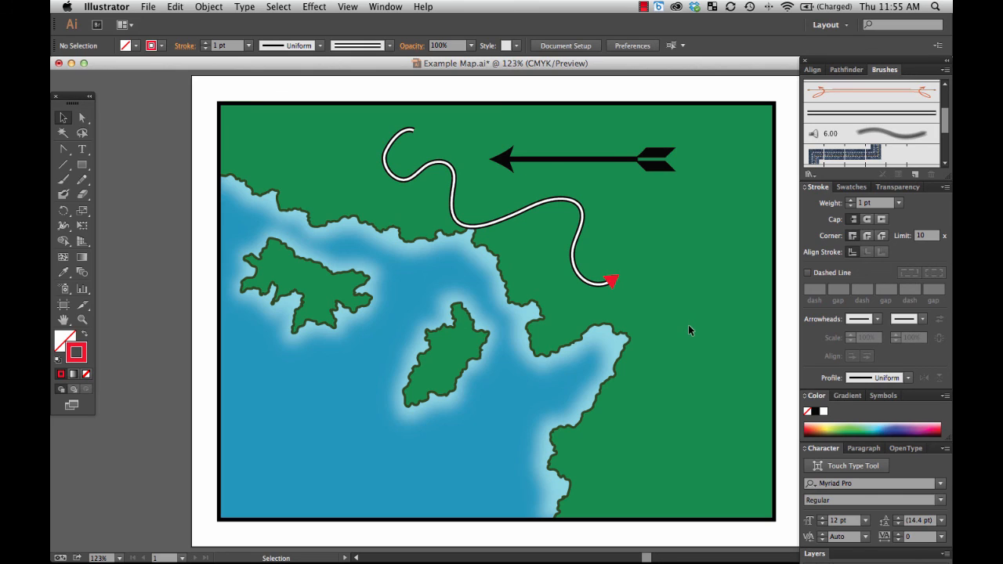
mouse_move(681, 343)
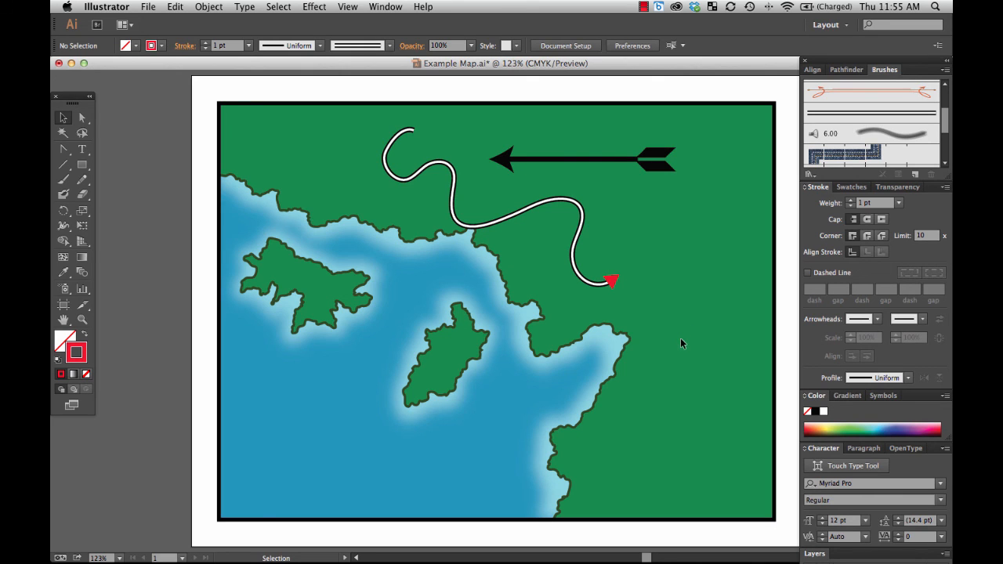